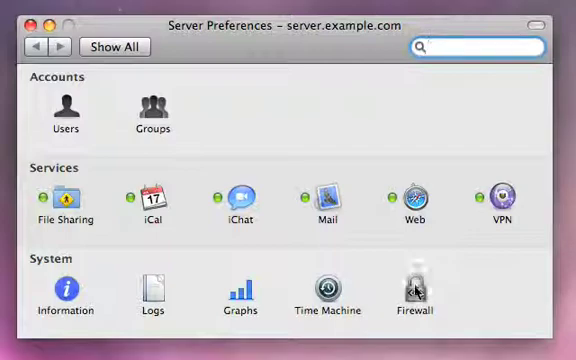
# - Show the VPN service settings from the Services section of Server Preferences
pyautogui.click(414, 300)
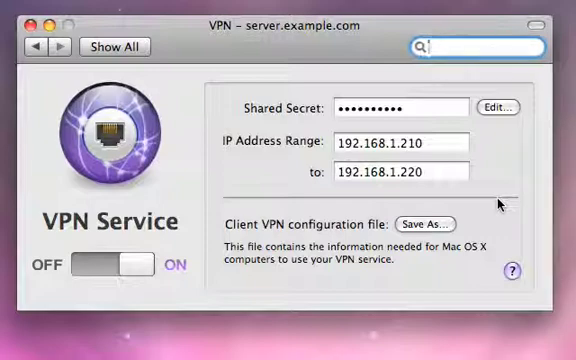
pyautogui.moveTo(490, 144)
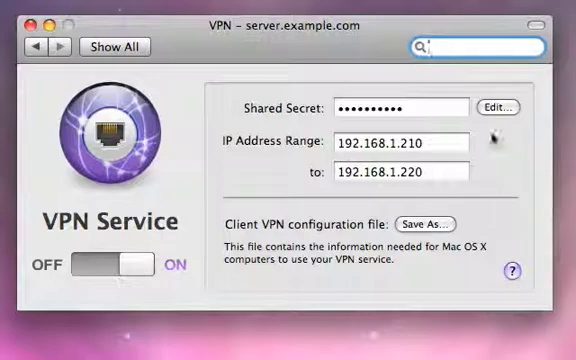
# - Replace the VPN shared secret via Edit and confirm it, keeping the 192.168.1.210–220 range
pyautogui.click(516, 104)
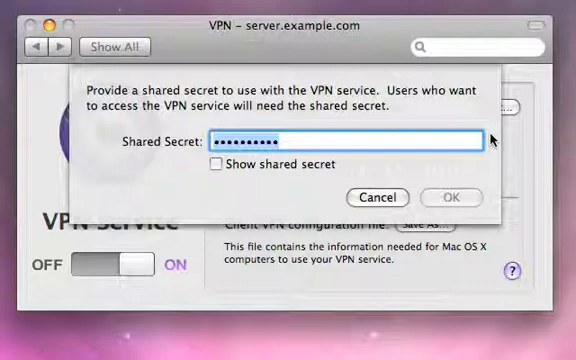
pyautogui.click(452, 198)
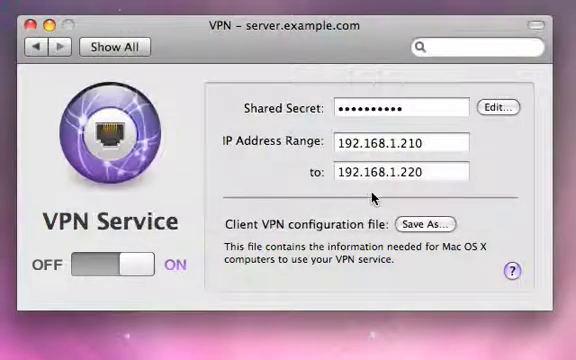